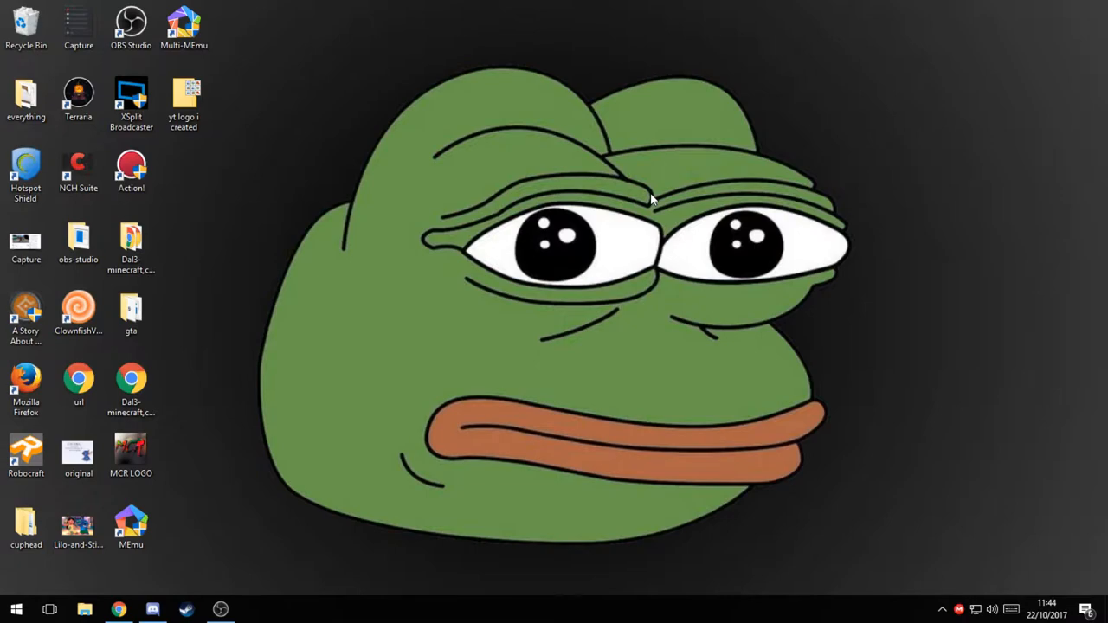
{"action": "mouse_move", "coordinate": [492, 221]}
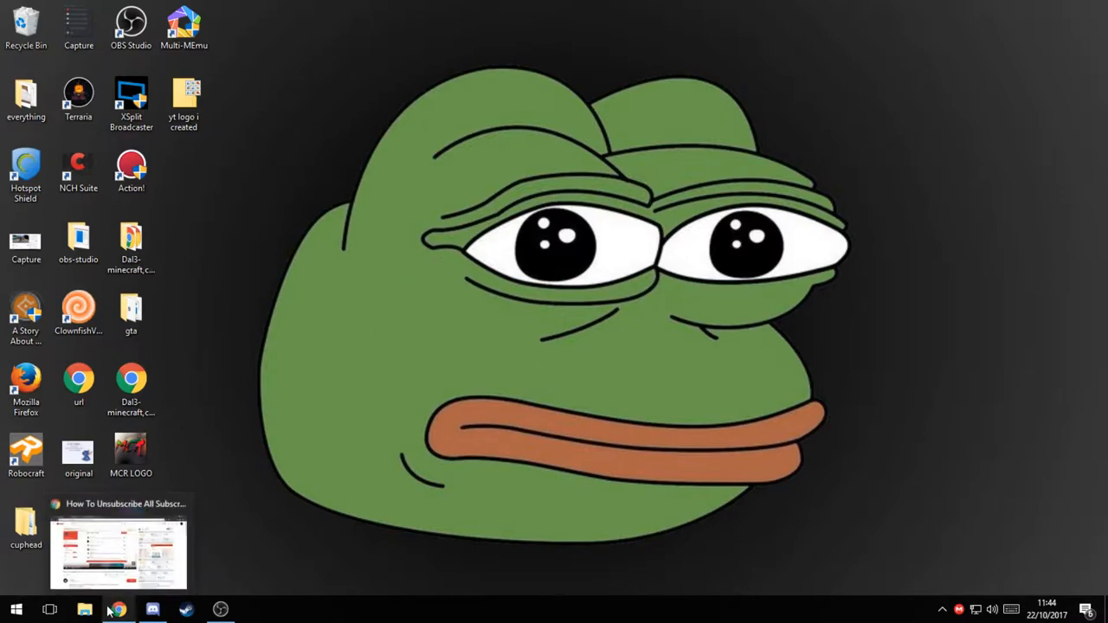
Restore the Technofun blog and scroll the unsubscribe article down to its 'SocialBox- Click here' link
{"action": "left_click", "coordinate": [117, 545]}
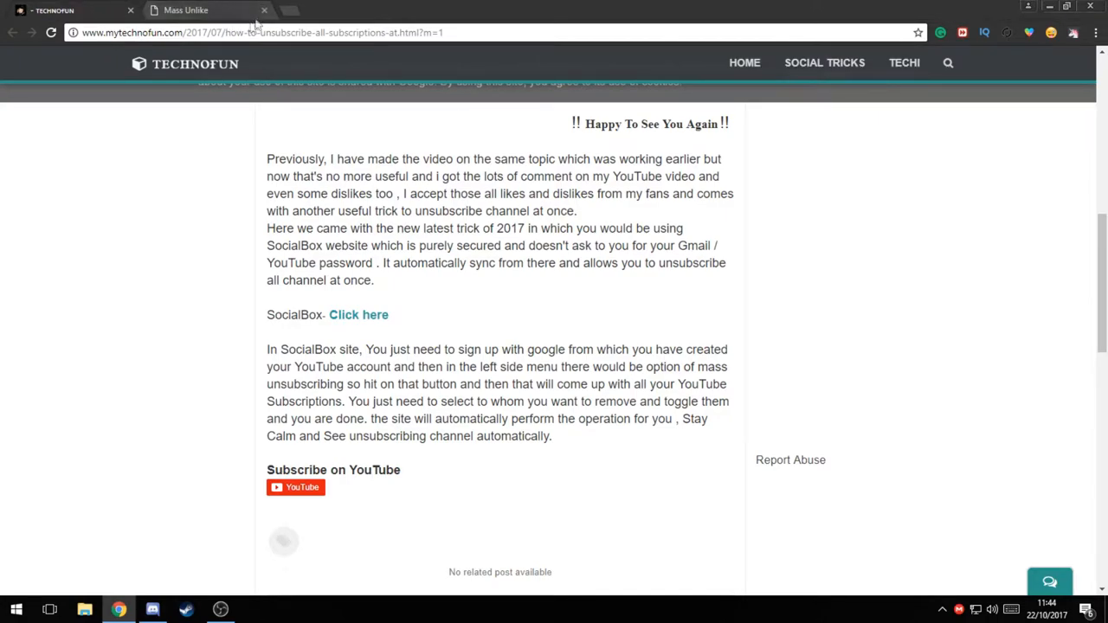
{"action": "mouse_move", "coordinate": [289, 10]}
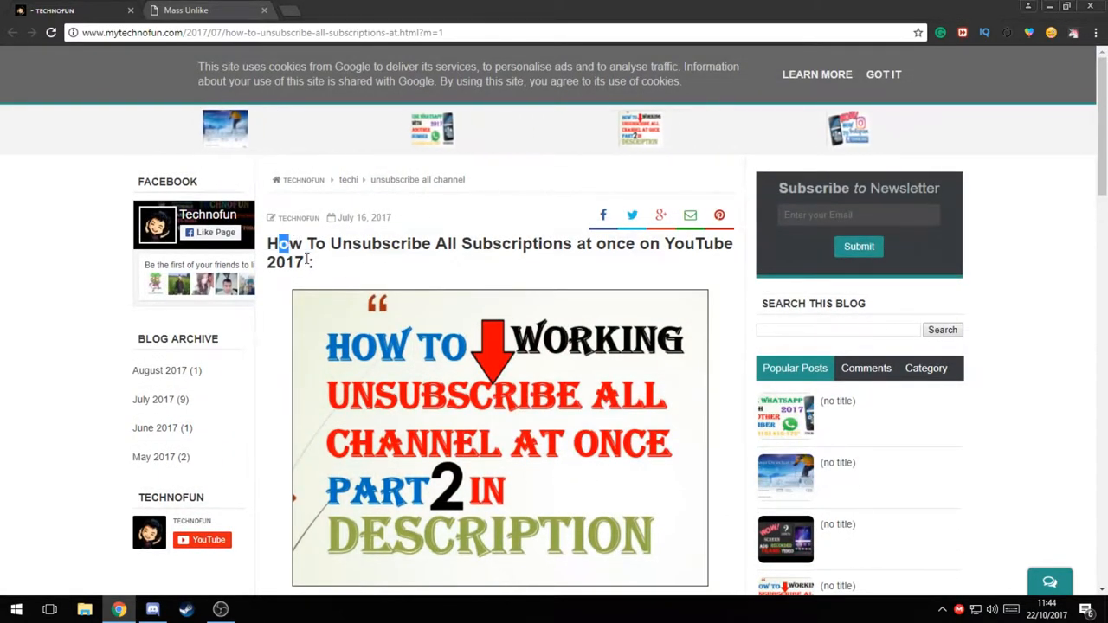
{"action": "scroll", "scroll_direction": "down", "scroll_amount": 3}
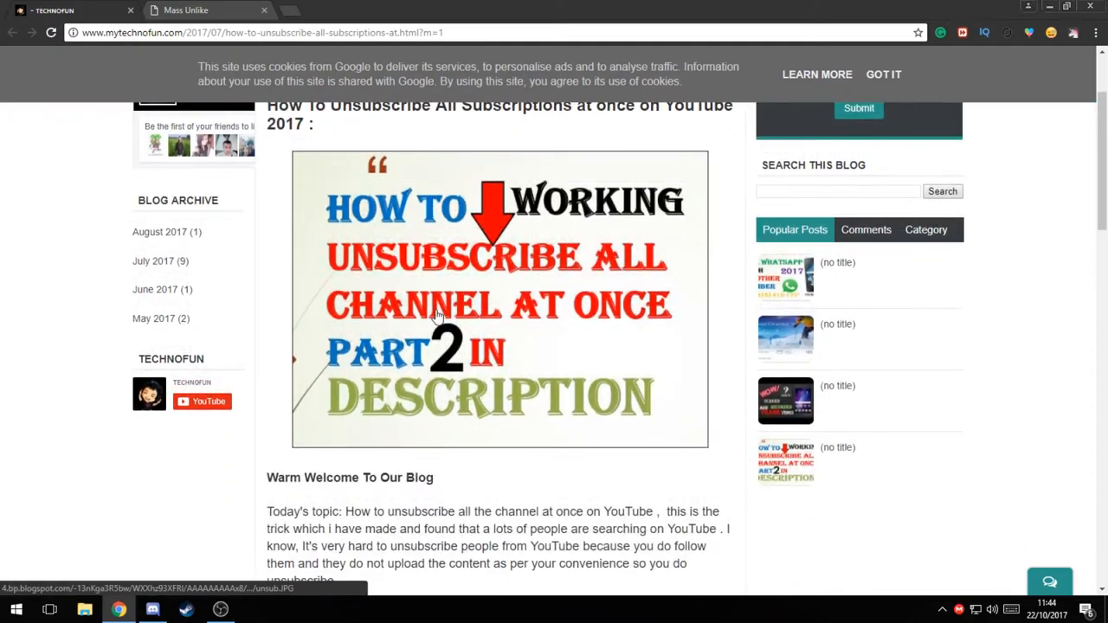
{"action": "scroll", "scroll_direction": "down", "scroll_amount": 3}
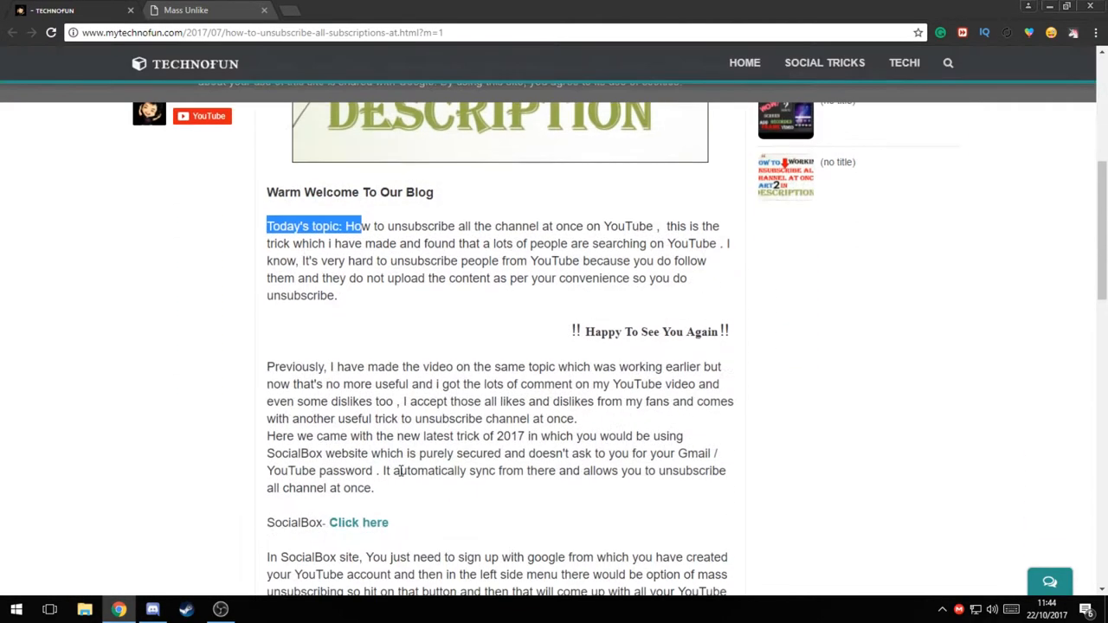
{"action": "scroll", "scroll_direction": "down", "scroll_amount": 3}
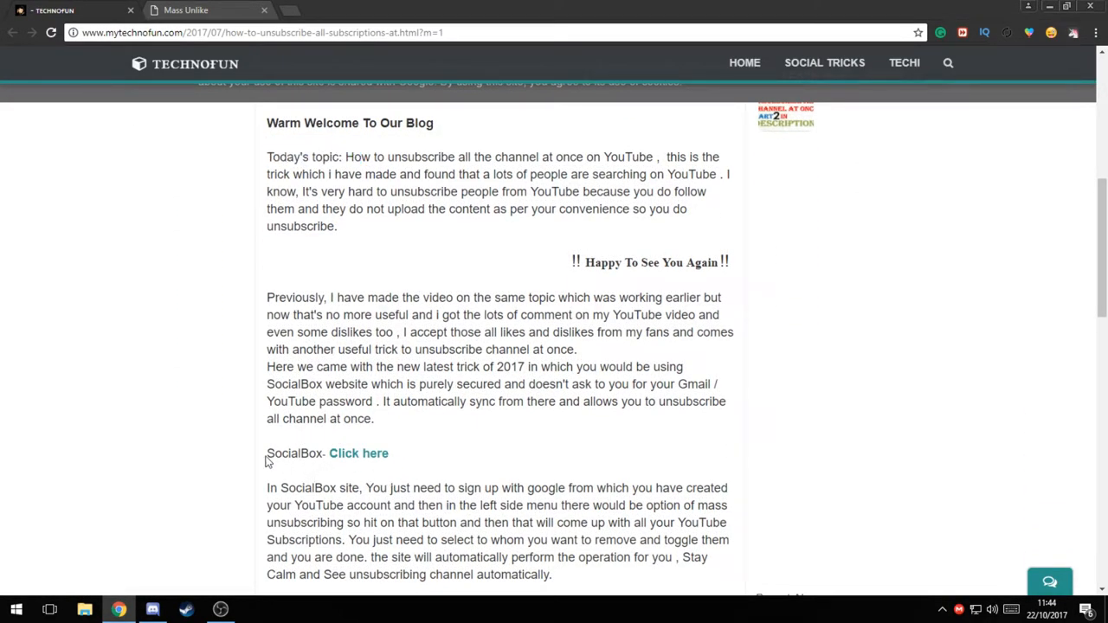
Open socialbox.us from the article link, browse the landing page, and go to DASHBOARD
{"action": "left_click", "coordinate": [358, 452]}
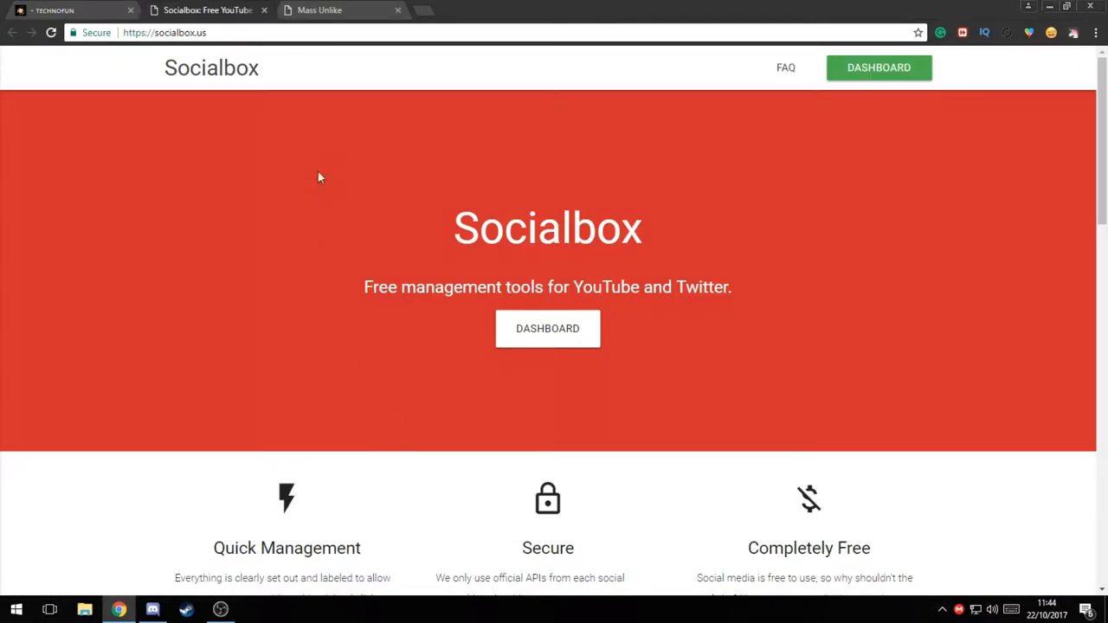
{"action": "scroll", "scroll_direction": "down", "scroll_amount": 3}
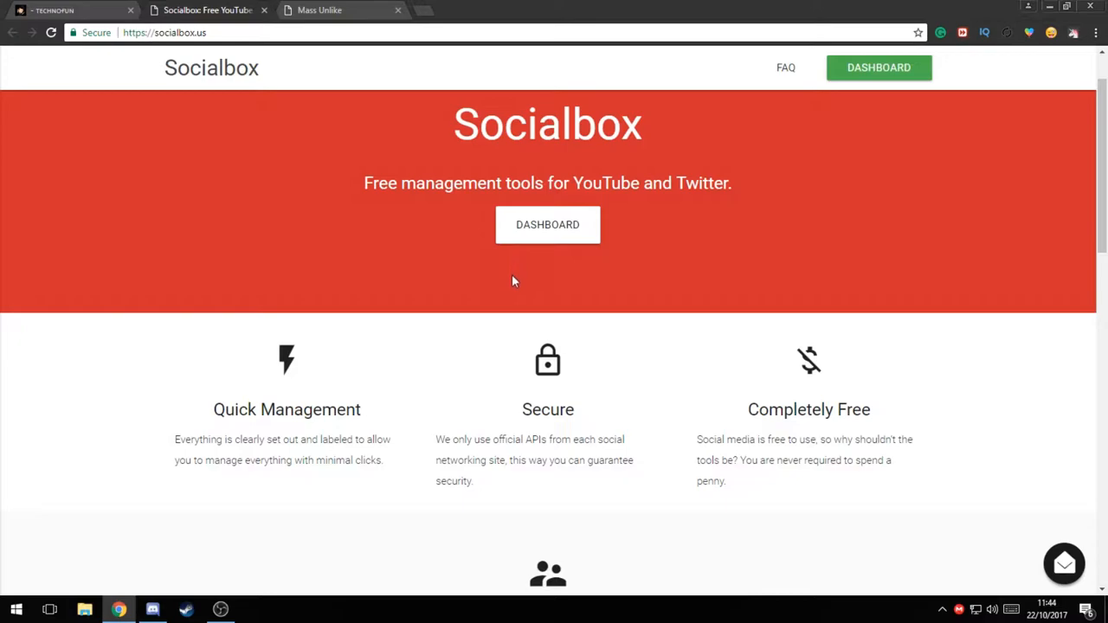
{"action": "scroll", "scroll_direction": "down", "scroll_amount": 3}
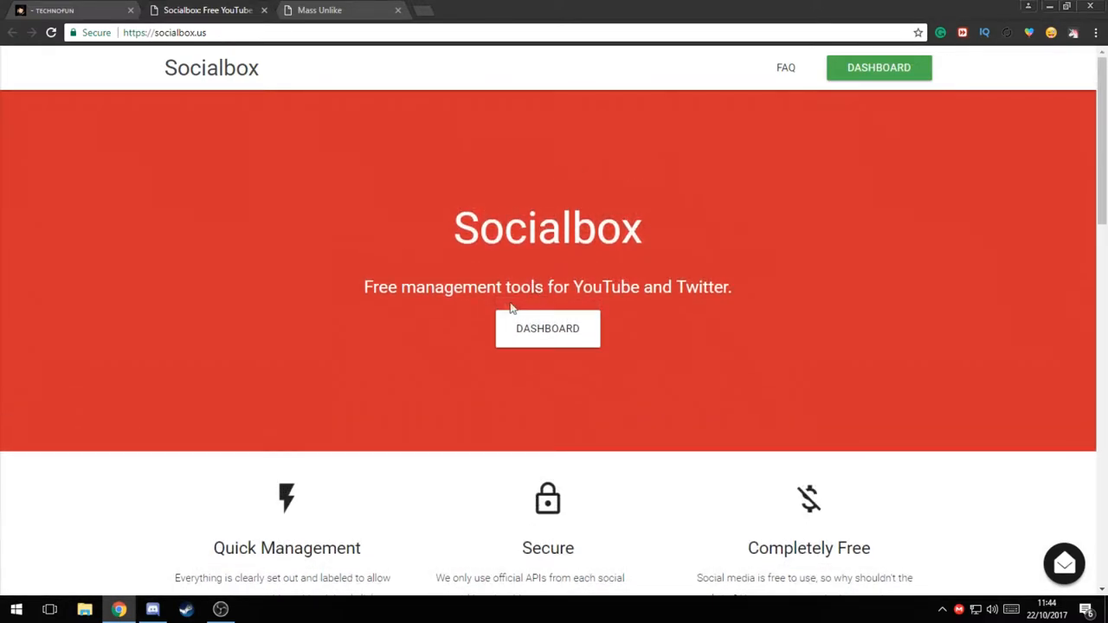
{"action": "mouse_move", "coordinate": [606, 342]}
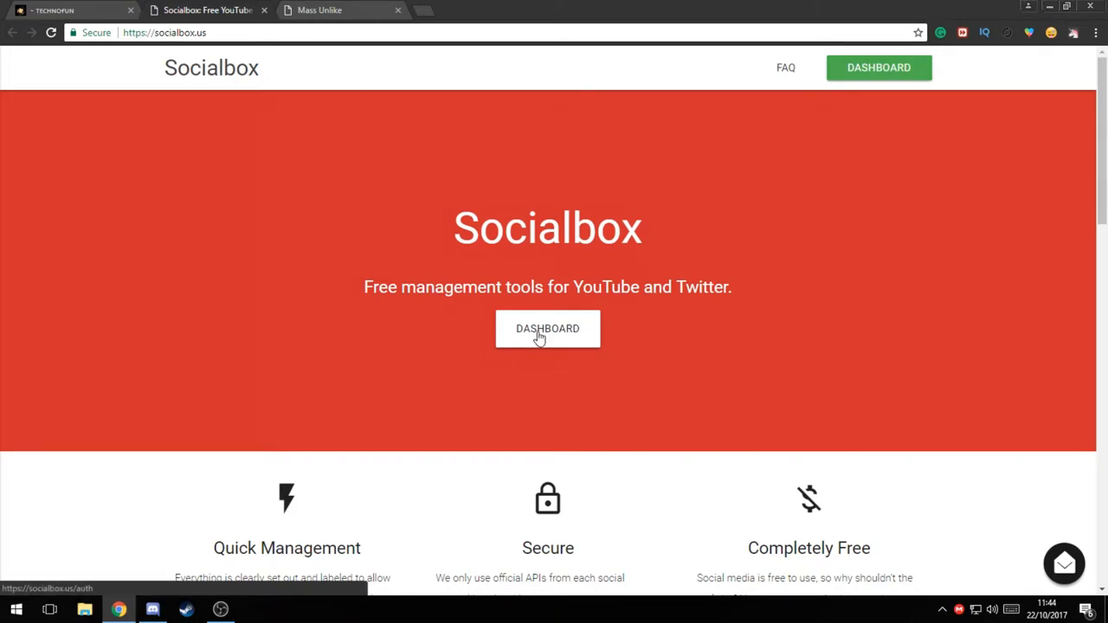
{"action": "left_click", "coordinate": [547, 329]}
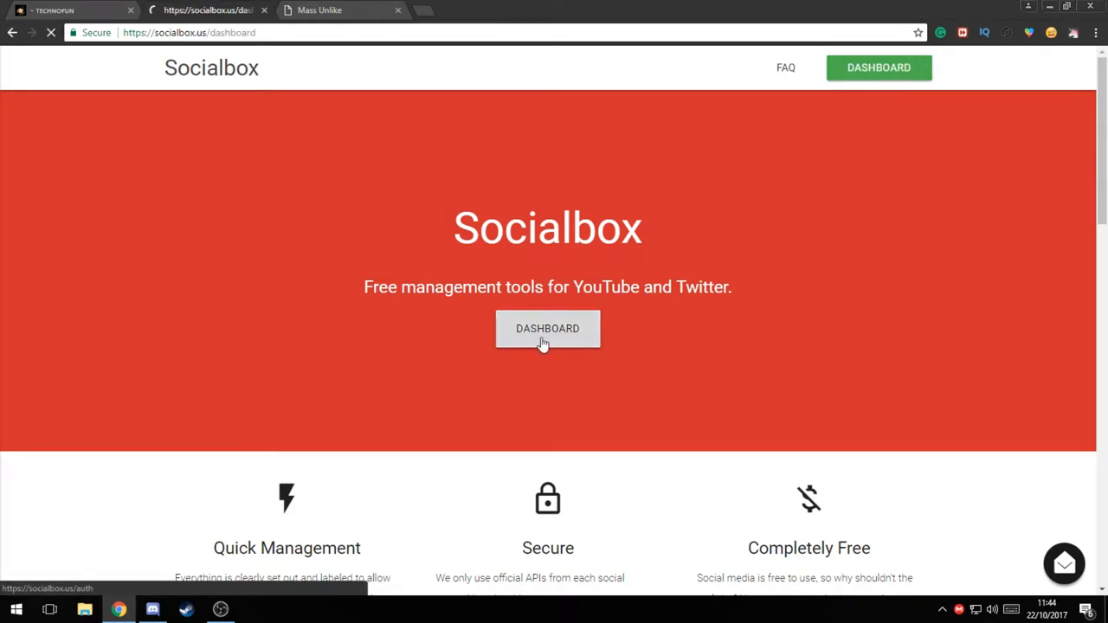
Load the dashboard, look through Settings, then return to the Dashboard listing the YouTube tools
{"action": "left_click", "coordinate": [547, 328]}
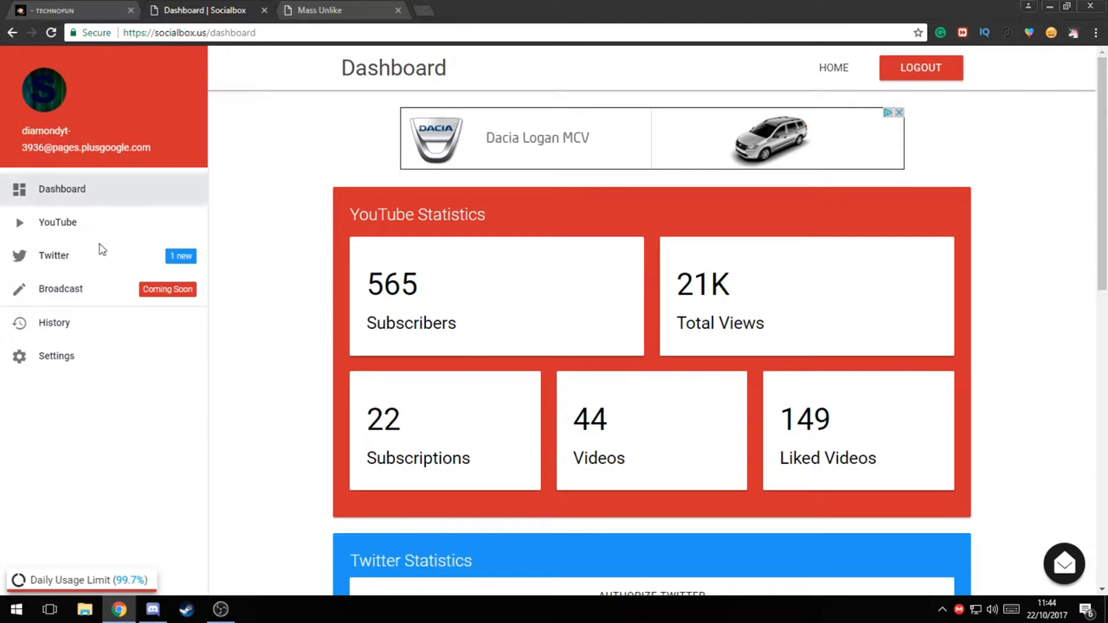
{"action": "left_click", "coordinate": [56, 356]}
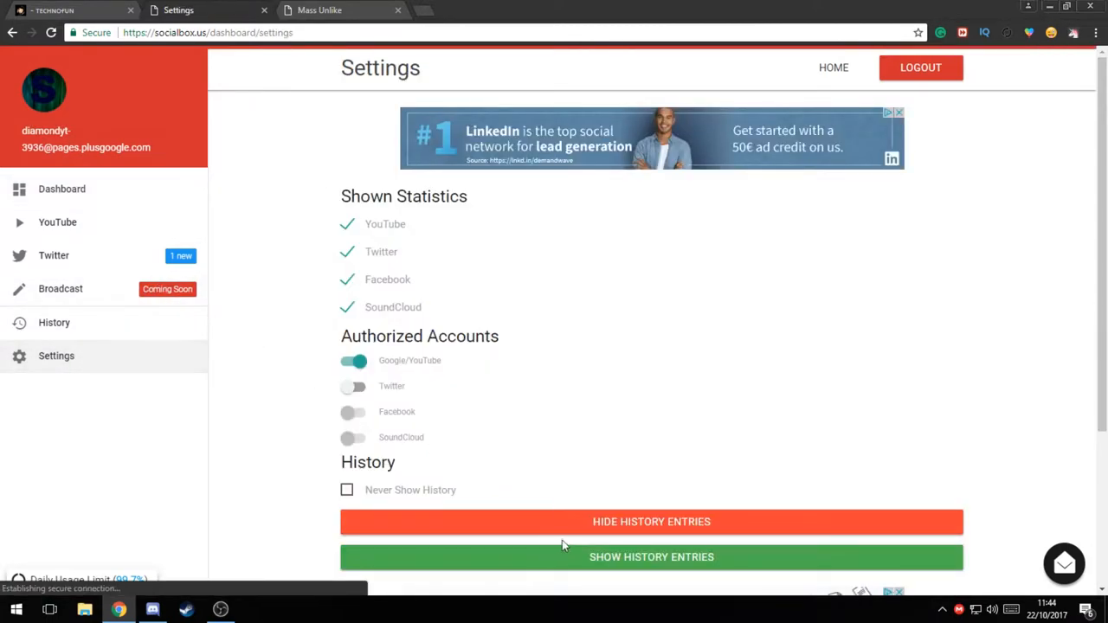
{"action": "scroll", "scroll_direction": "down", "scroll_amount": 3}
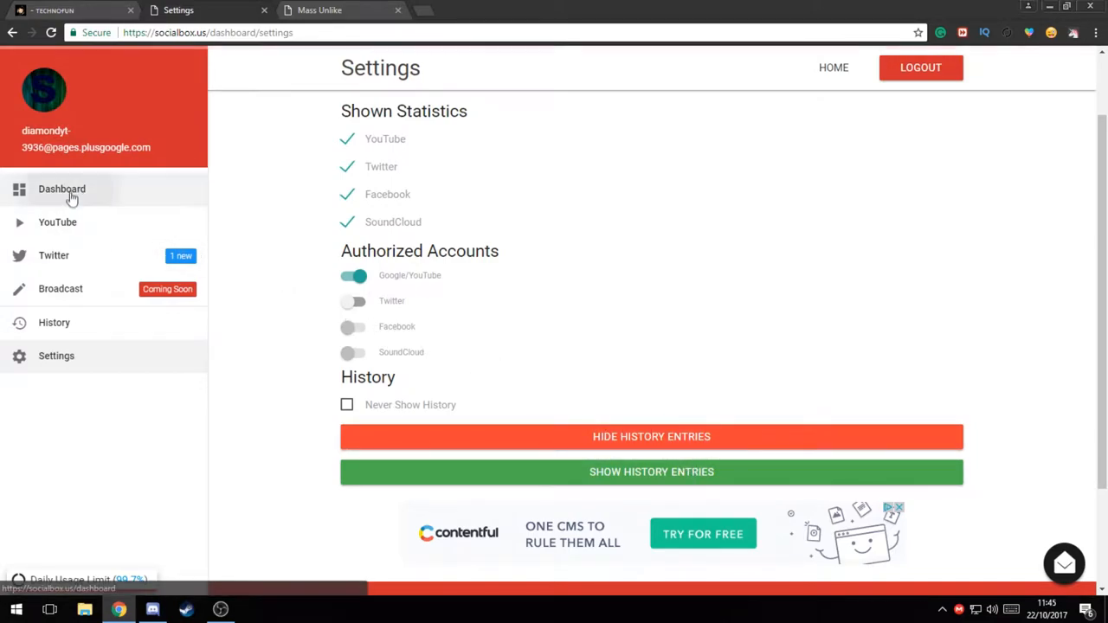
{"action": "left_click", "coordinate": [61, 189]}
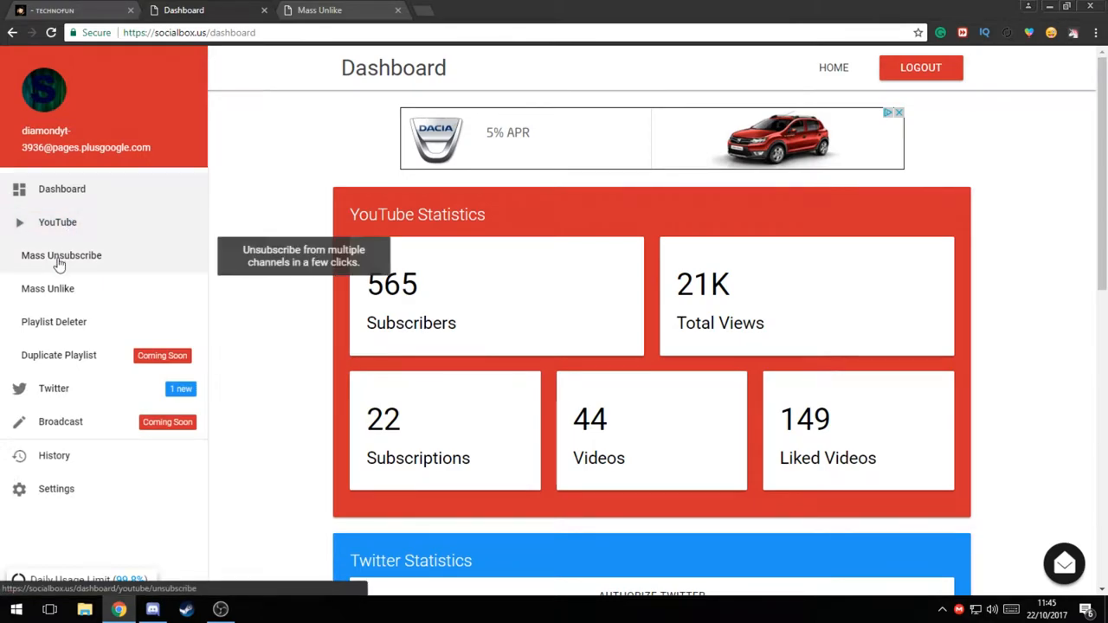
Browse Mass Unsubscribe (22 subscriptions), Mass Unlike and Playlist Deleter, then return to the dashboard
{"action": "left_click", "coordinate": [60, 254]}
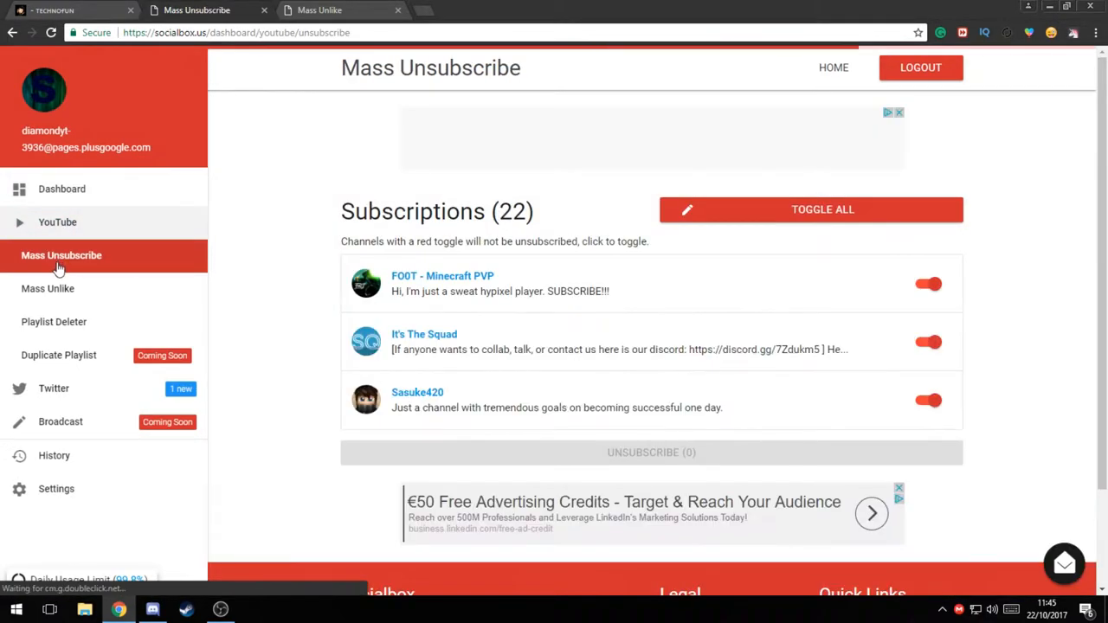
{"action": "scroll", "scroll_direction": "down", "scroll_amount": 3}
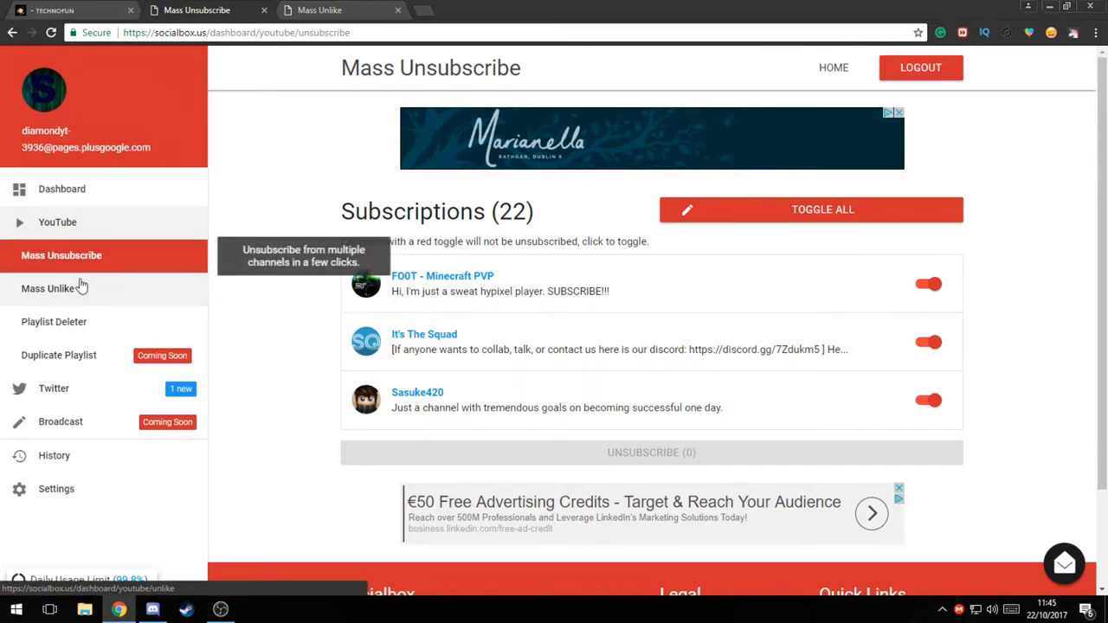
{"action": "mouse_move", "coordinate": [82, 295]}
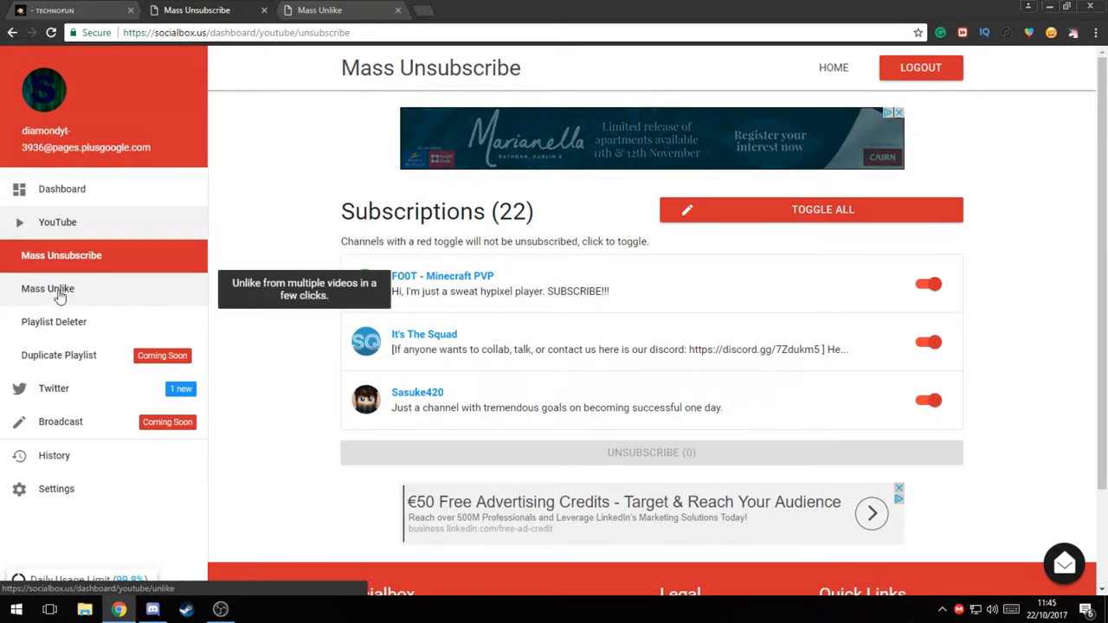
{"action": "left_click", "coordinate": [47, 288]}
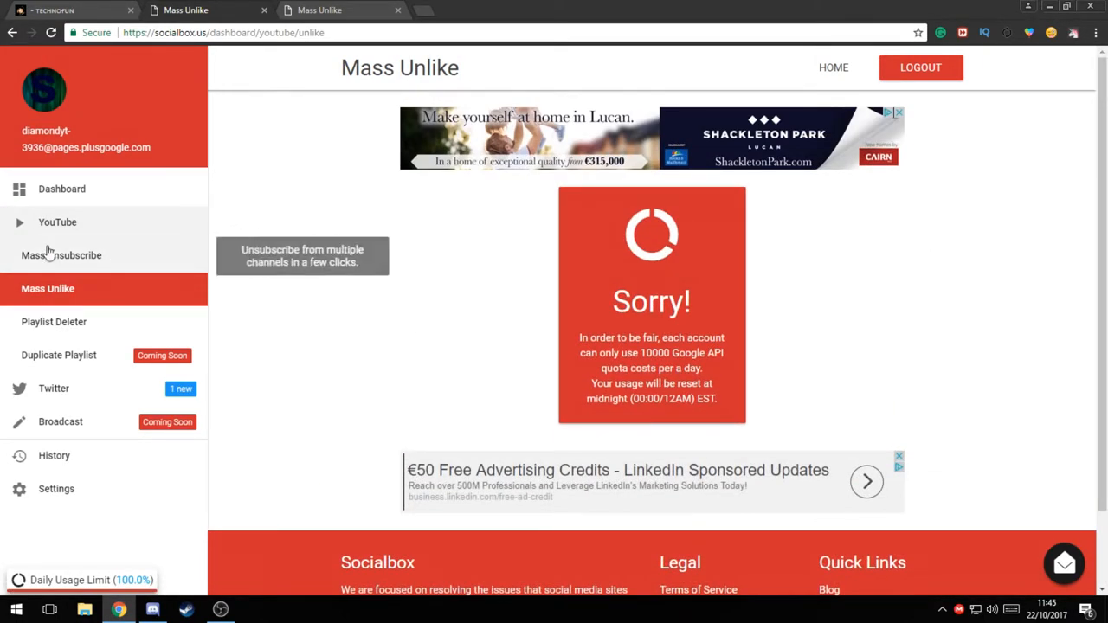
{"action": "left_click", "coordinate": [60, 254]}
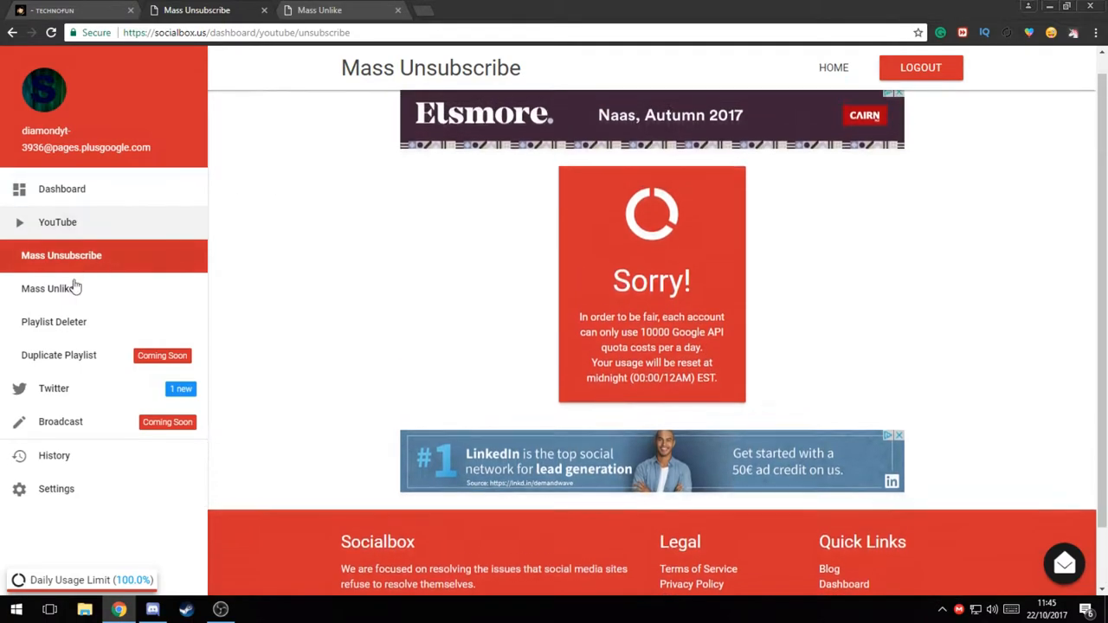
{"action": "left_click", "coordinate": [53, 321]}
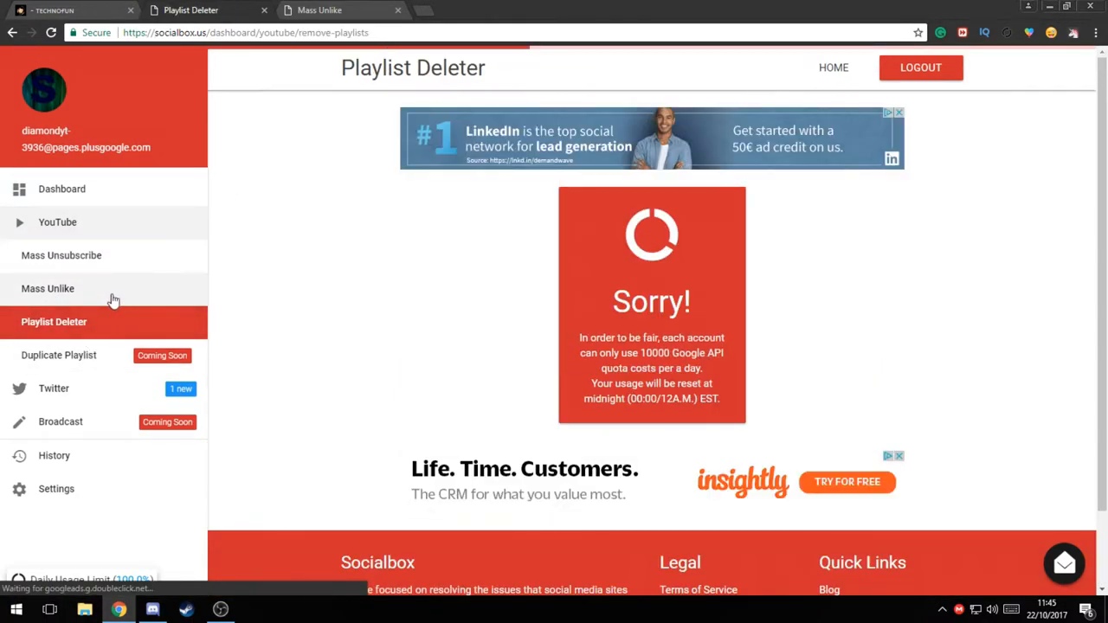
{"action": "mouse_move", "coordinate": [48, 289]}
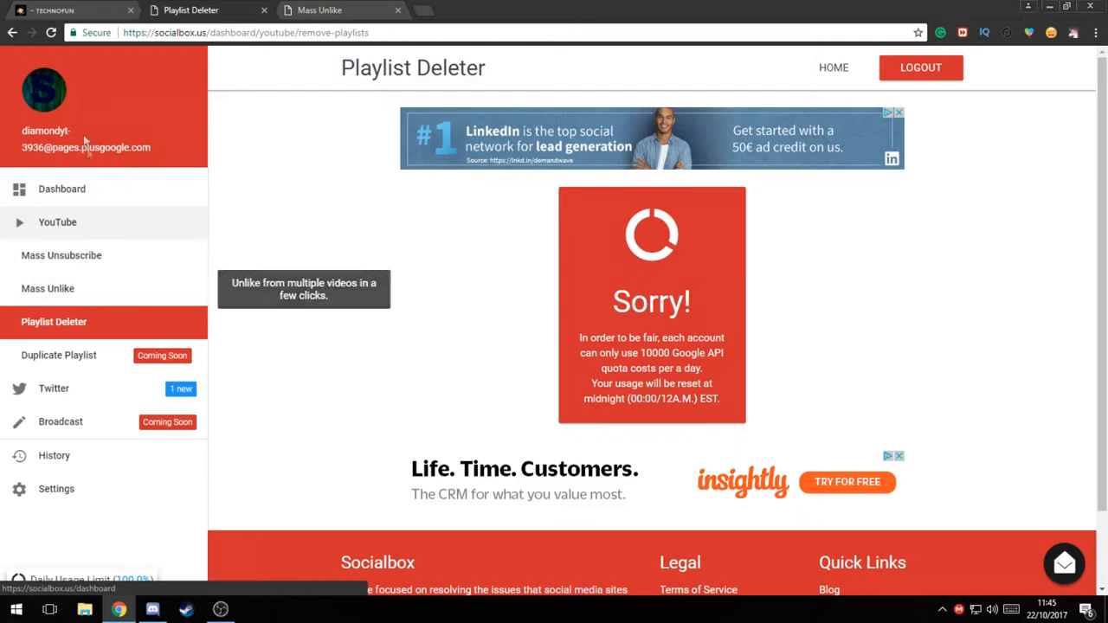
{"action": "left_click", "coordinate": [61, 188]}
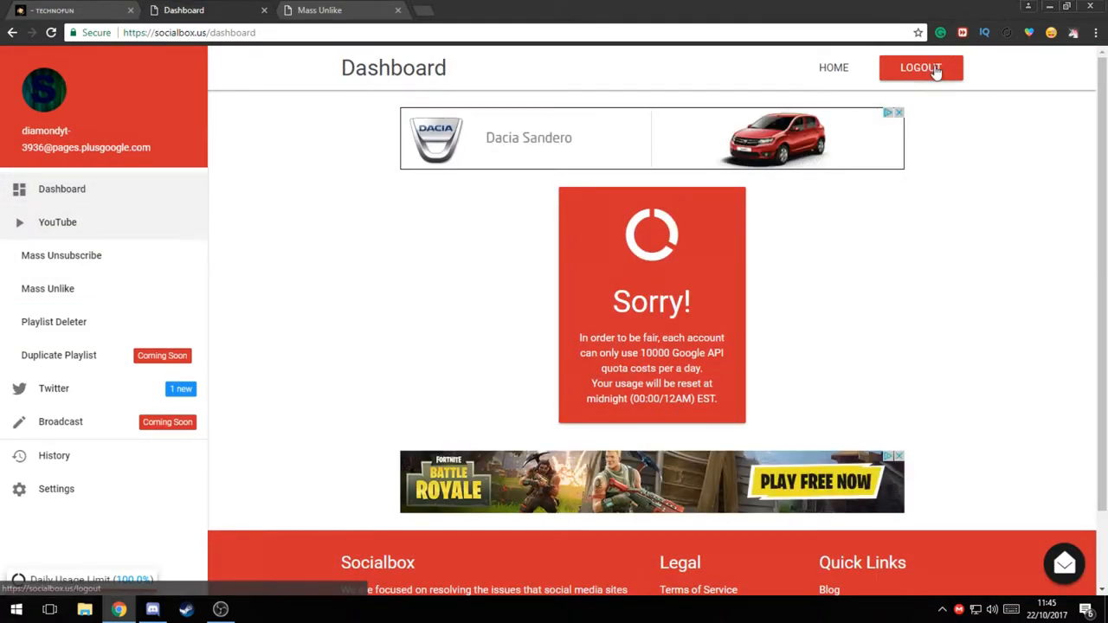
Log out, then sign up to Socialbox with the first Google account and allow YouTube access
{"action": "left_click", "coordinate": [920, 67]}
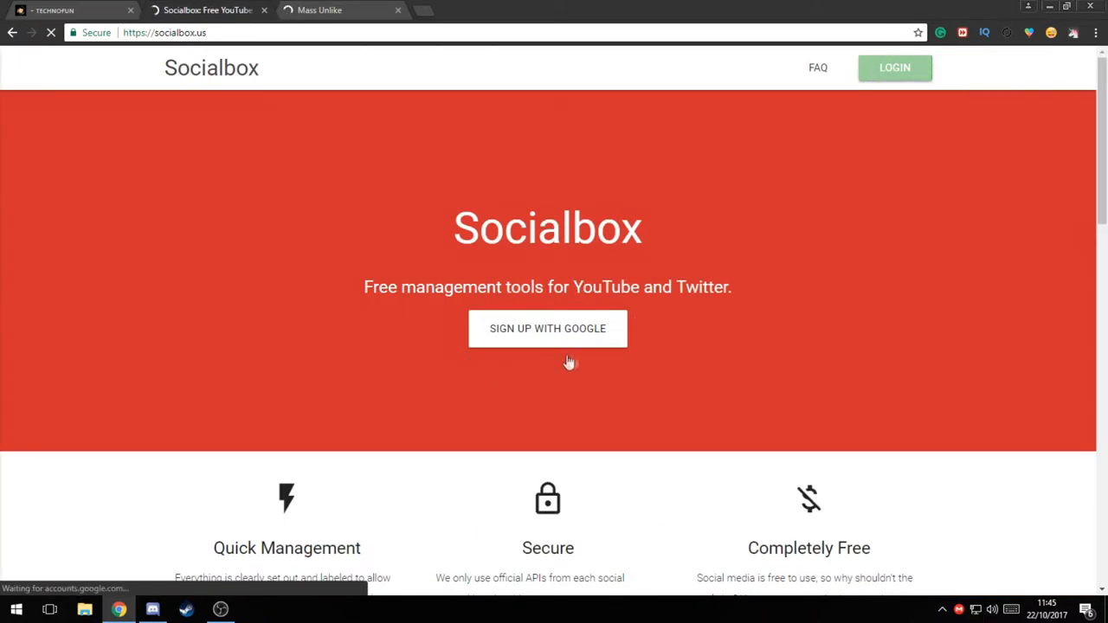
{"action": "left_click", "coordinate": [547, 328]}
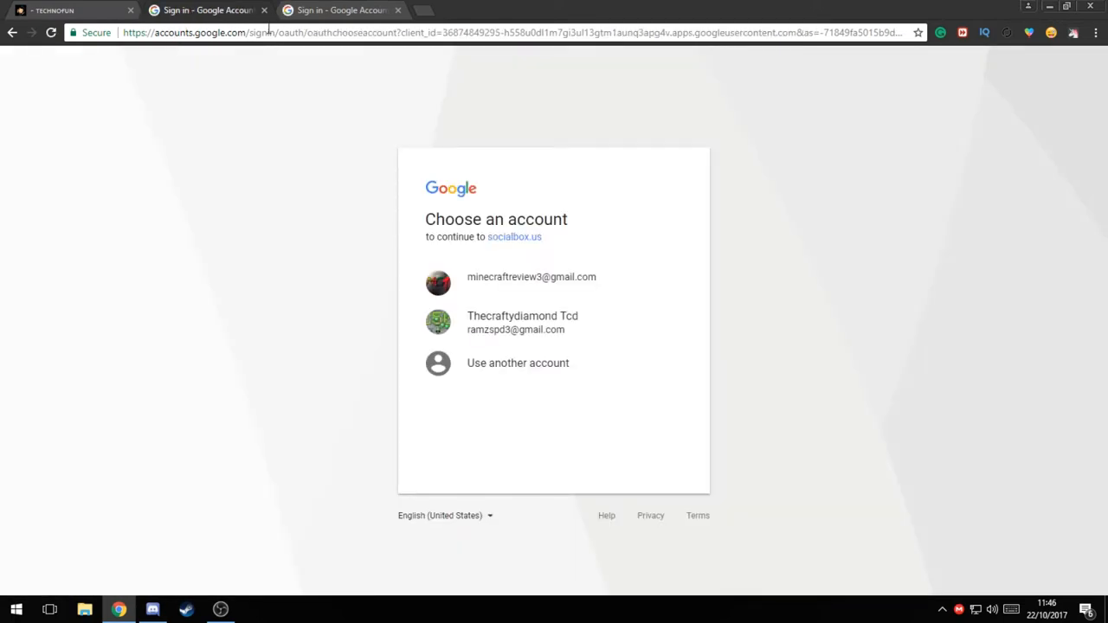
{"action": "left_click", "coordinate": [531, 277]}
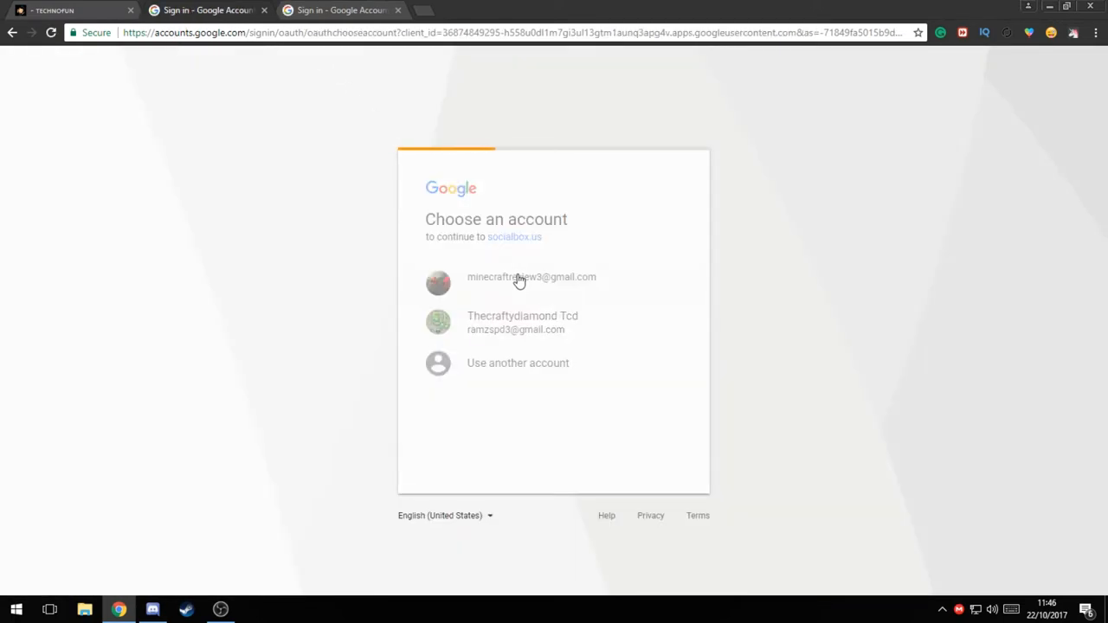
{"action": "left_click", "coordinate": [531, 277]}
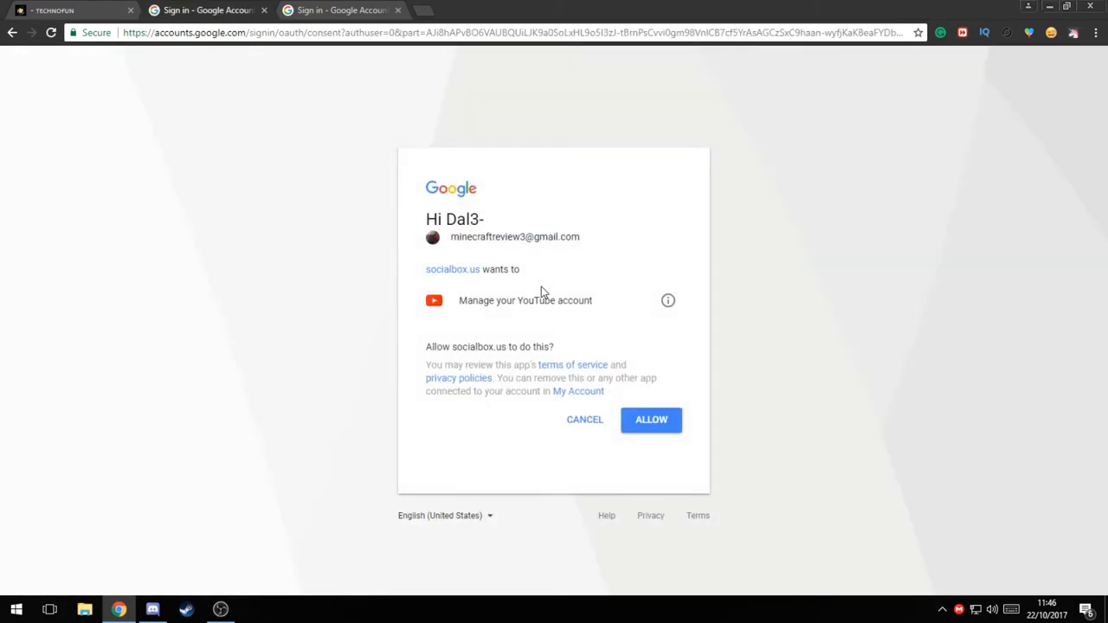
{"action": "left_click", "coordinate": [651, 420]}
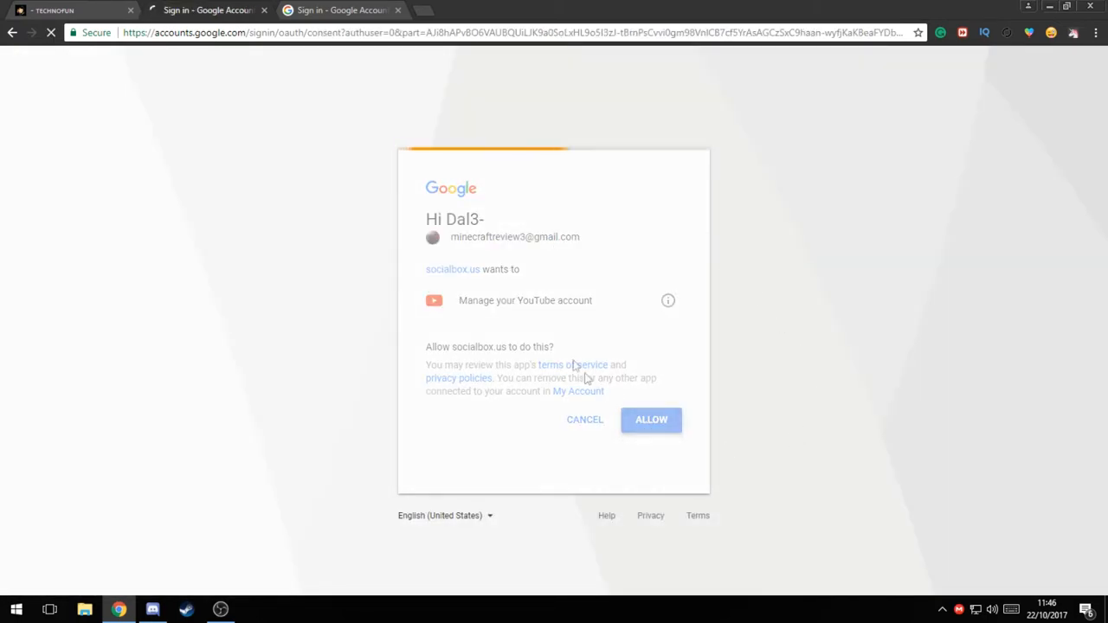
{"action": "left_click", "coordinate": [651, 419]}
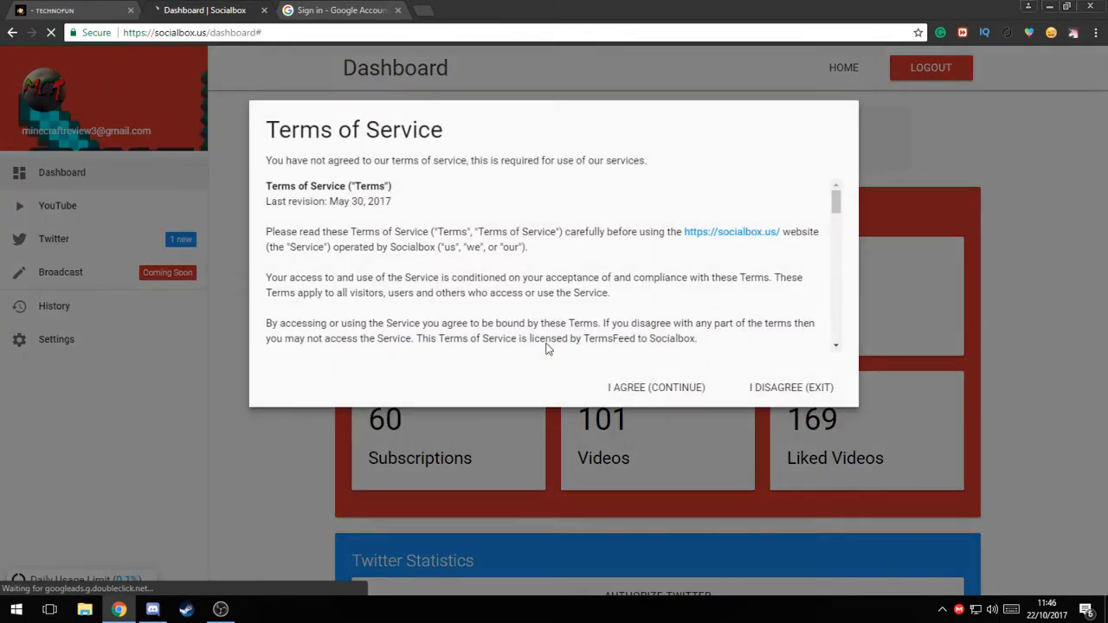
Accept the Terms of Service and open YouTube's Mass Unsubscribe, listing 60 subscriptions
{"action": "left_click", "coordinate": [655, 387]}
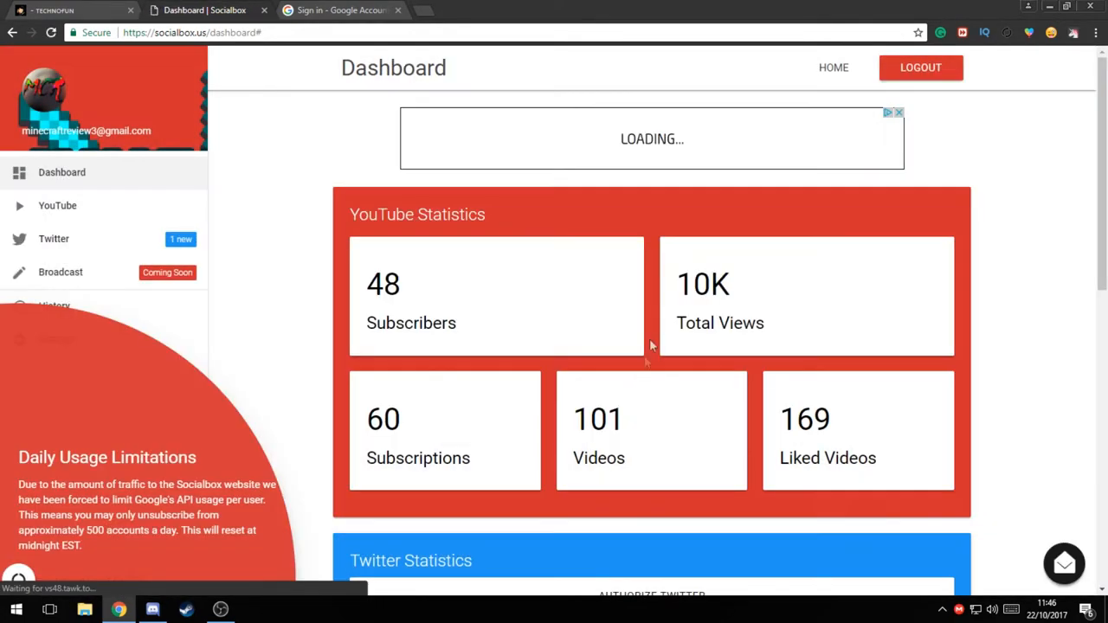
{"action": "mouse_move", "coordinate": [709, 285]}
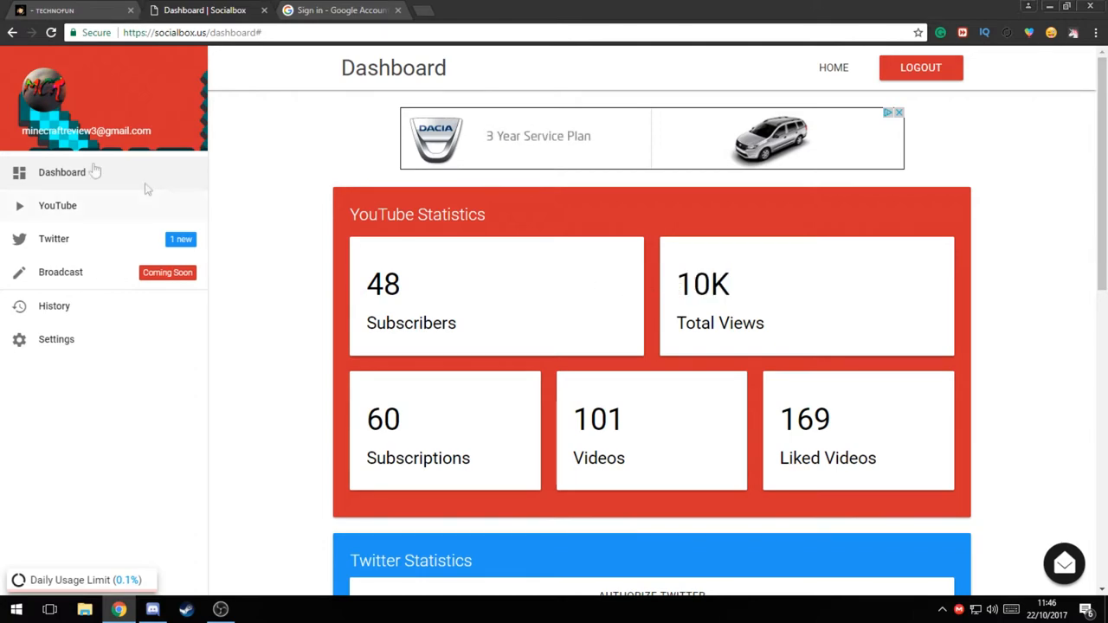
{"action": "left_click", "coordinate": [57, 205]}
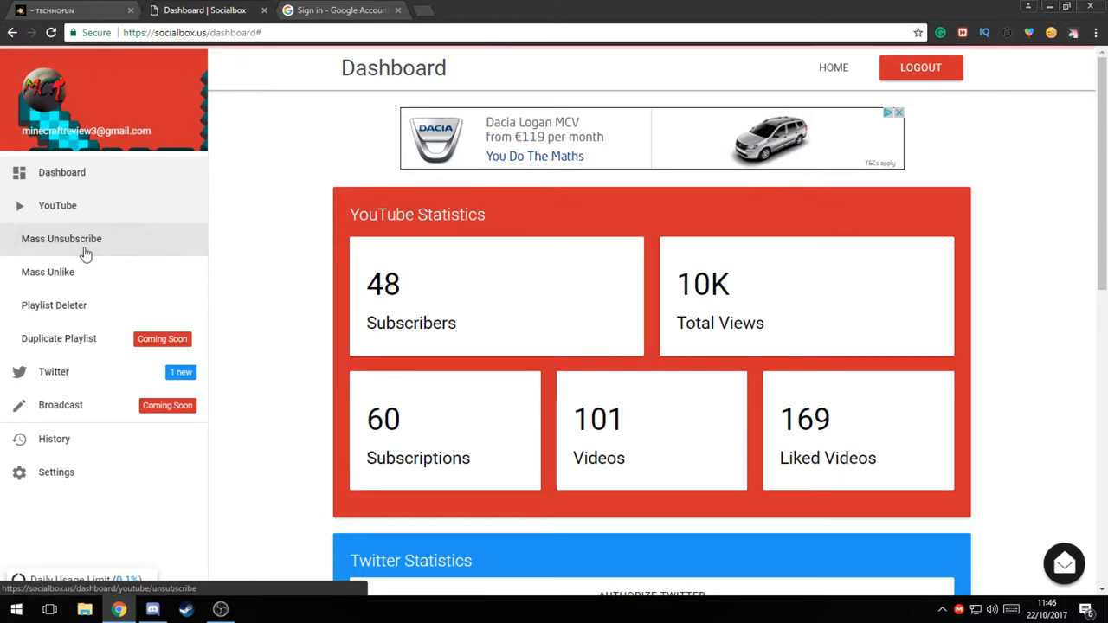
{"action": "left_click", "coordinate": [62, 238]}
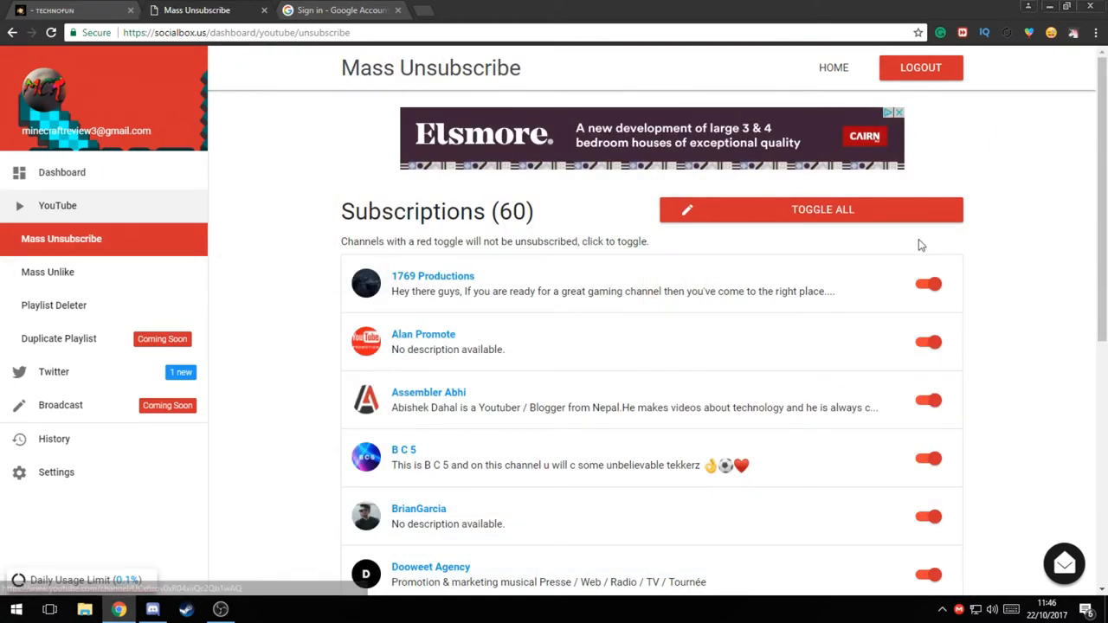
Toggle all channels for unsubscribing and scroll the list, keeping B C 5, Logan Paul Vlogs, Rotari Marcus
{"action": "left_click", "coordinate": [810, 210]}
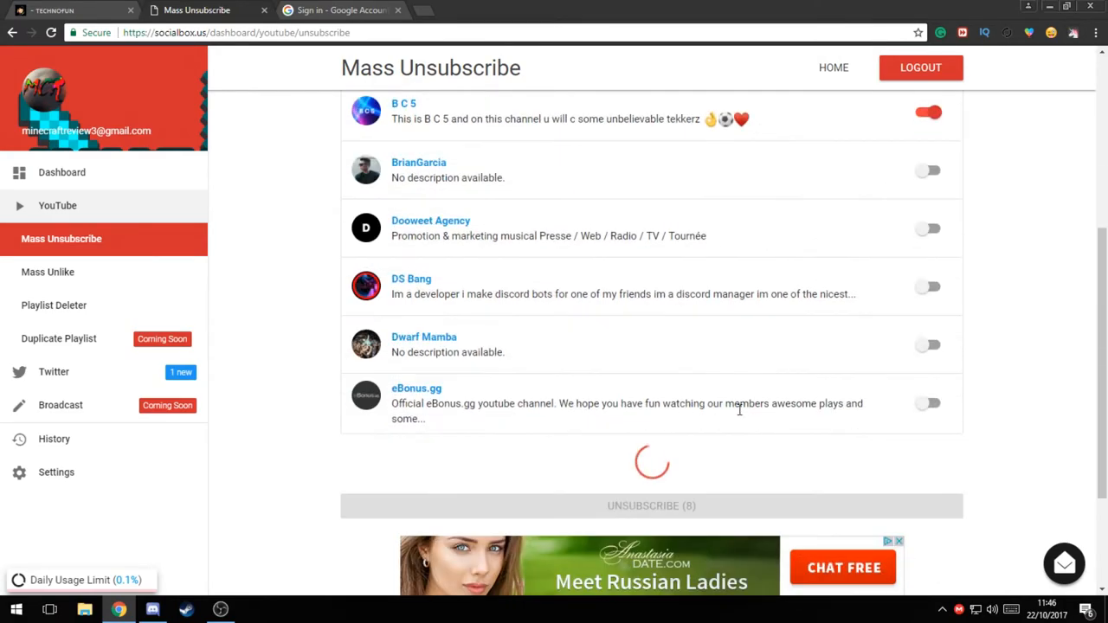
{"action": "scroll", "scroll_direction": "down", "scroll_amount": 3}
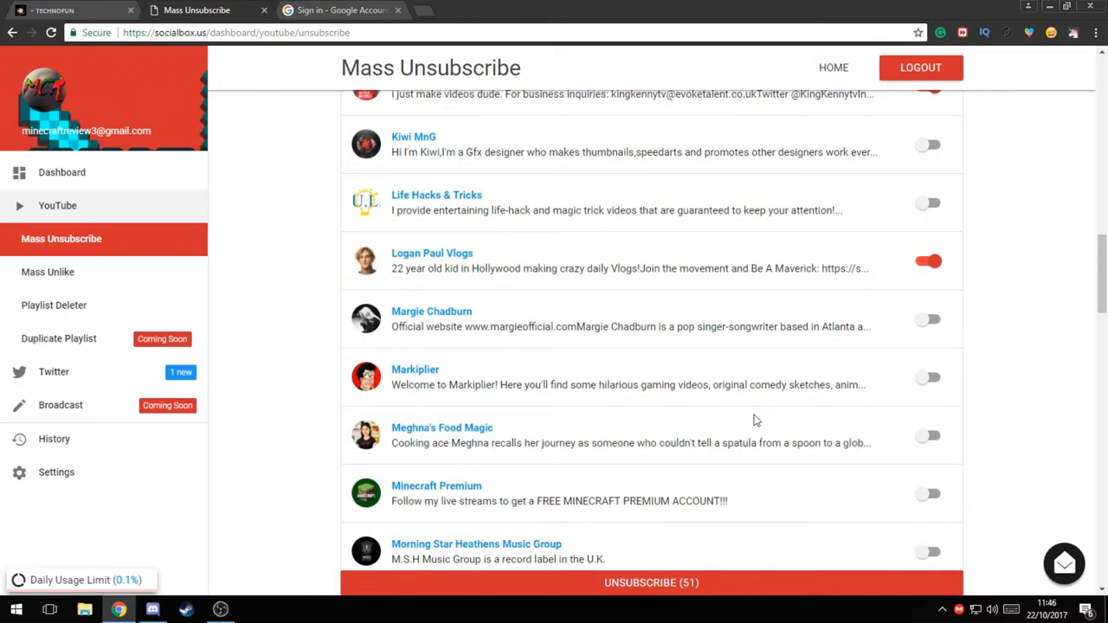
{"action": "scroll", "scroll_direction": "down", "scroll_amount": 3}
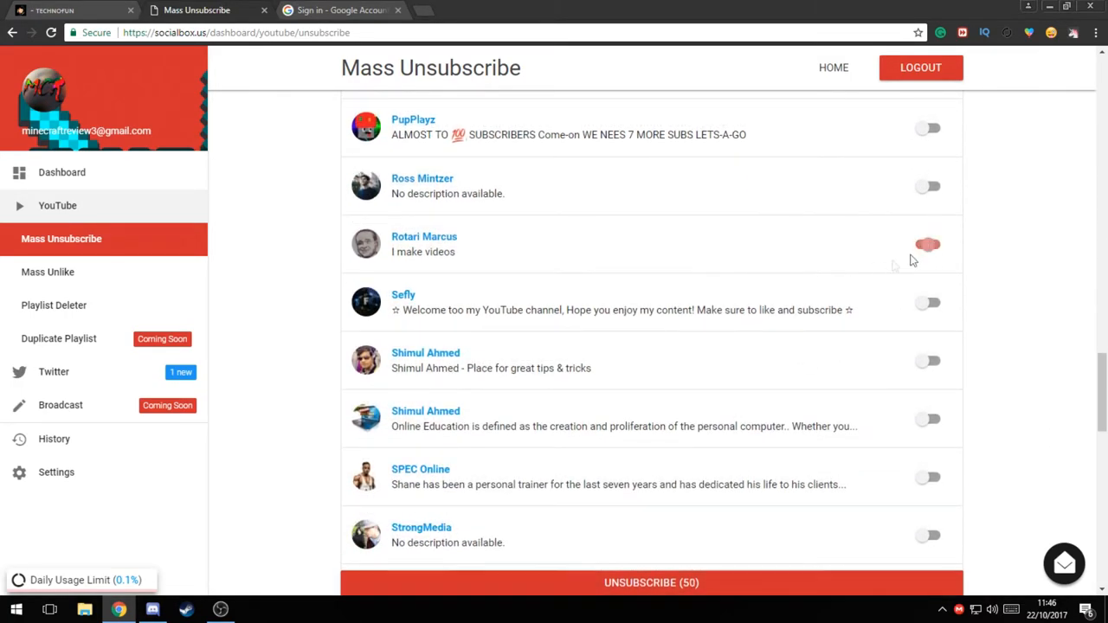
{"action": "scroll", "scroll_direction": "down", "scroll_amount": 3}
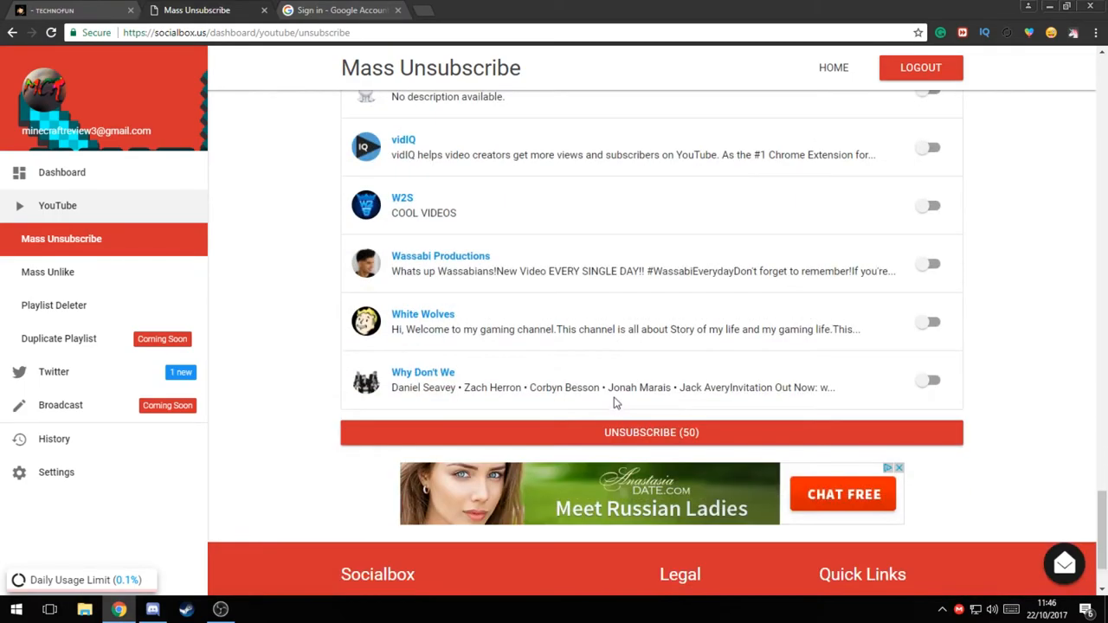
{"action": "scroll", "scroll_direction": "down", "scroll_amount": 3}
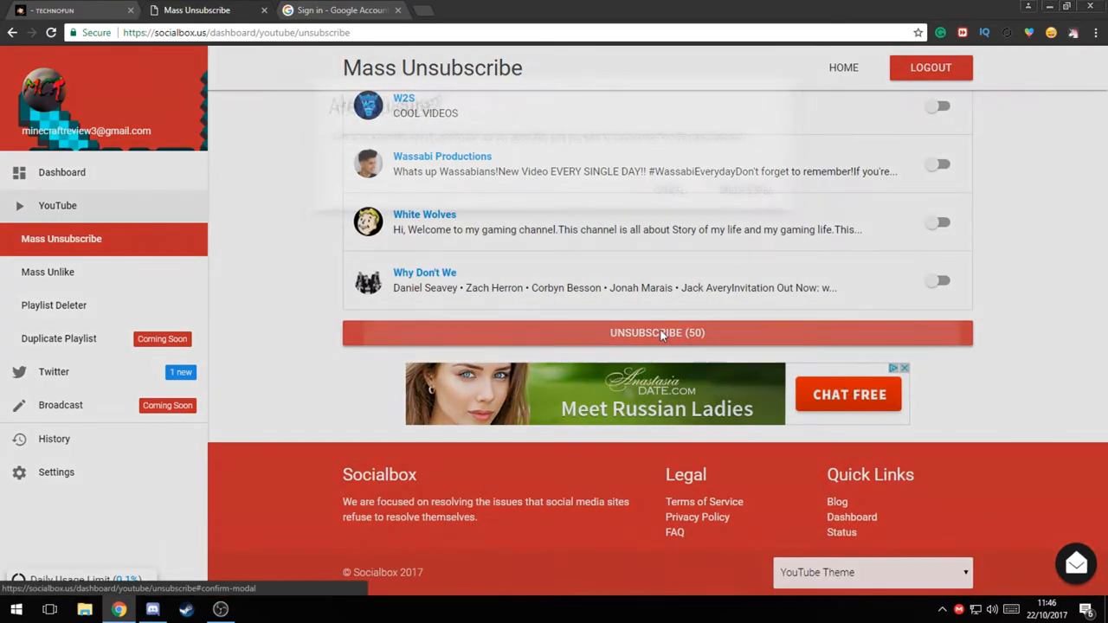
Run Unsubscribe (50) on the marked channels
{"action": "left_click", "coordinate": [656, 333]}
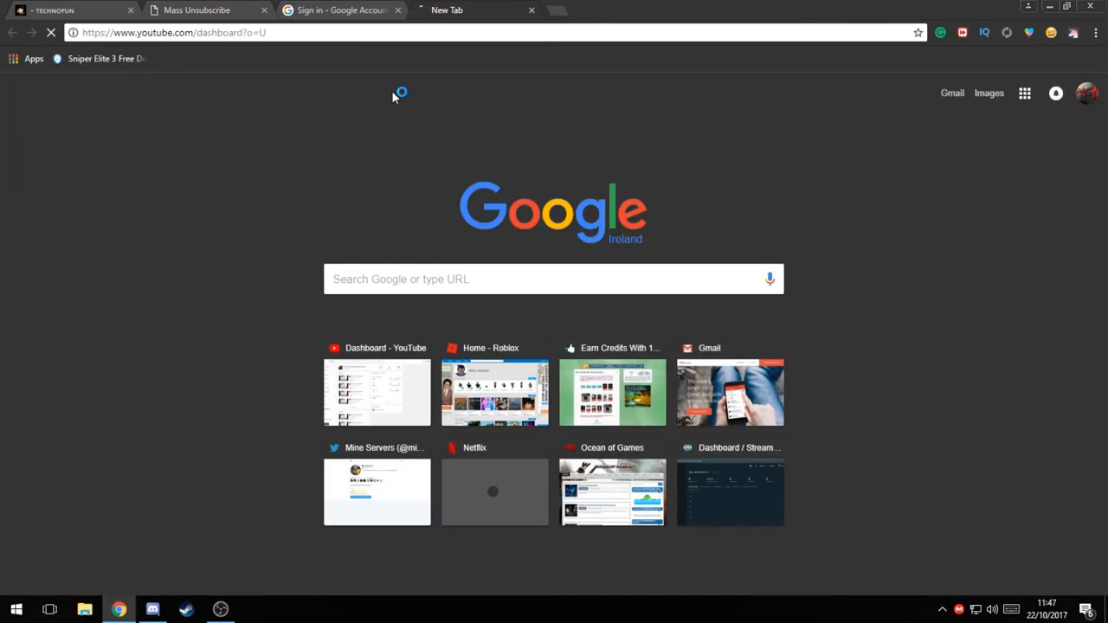
Switch Creator Studio from MrStoney to the Dal3 minecraft reviews channel
{"action": "left_click", "coordinate": [376, 392]}
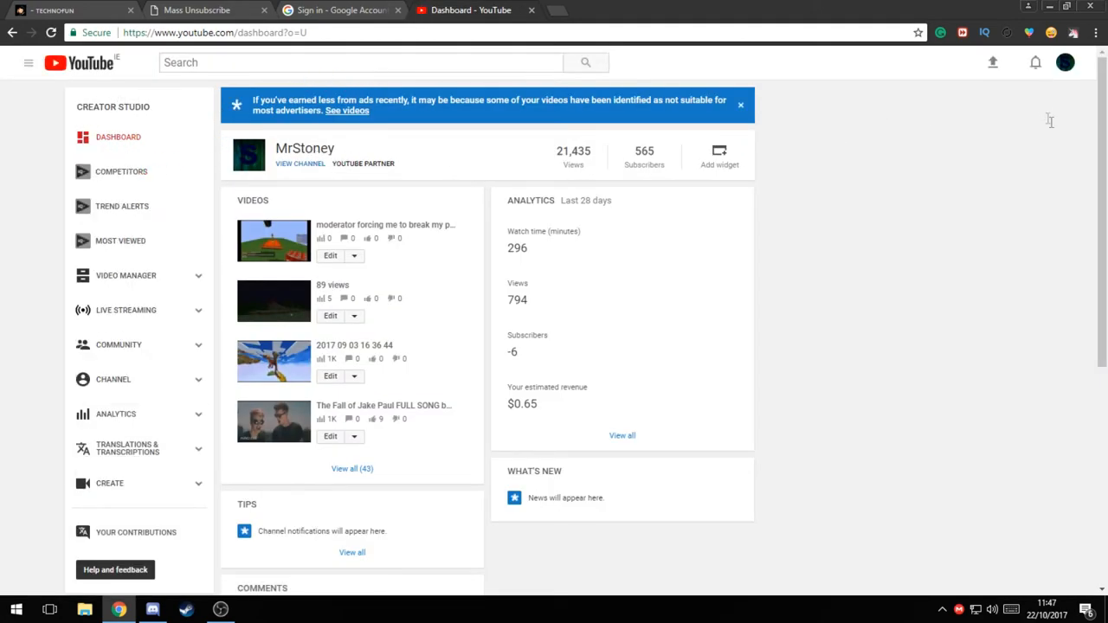
{"action": "left_click", "coordinate": [1065, 63]}
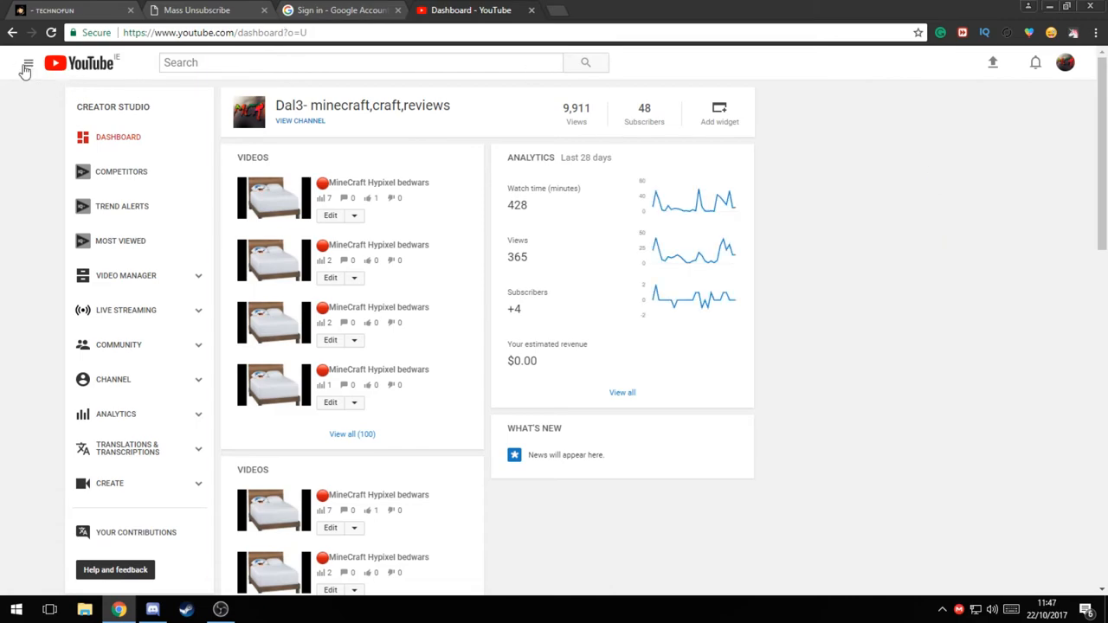
Open the Dal3 minecraft reviews channel page and scroll the guide's ten remaining subscriptions
{"action": "left_click", "coordinate": [27, 62]}
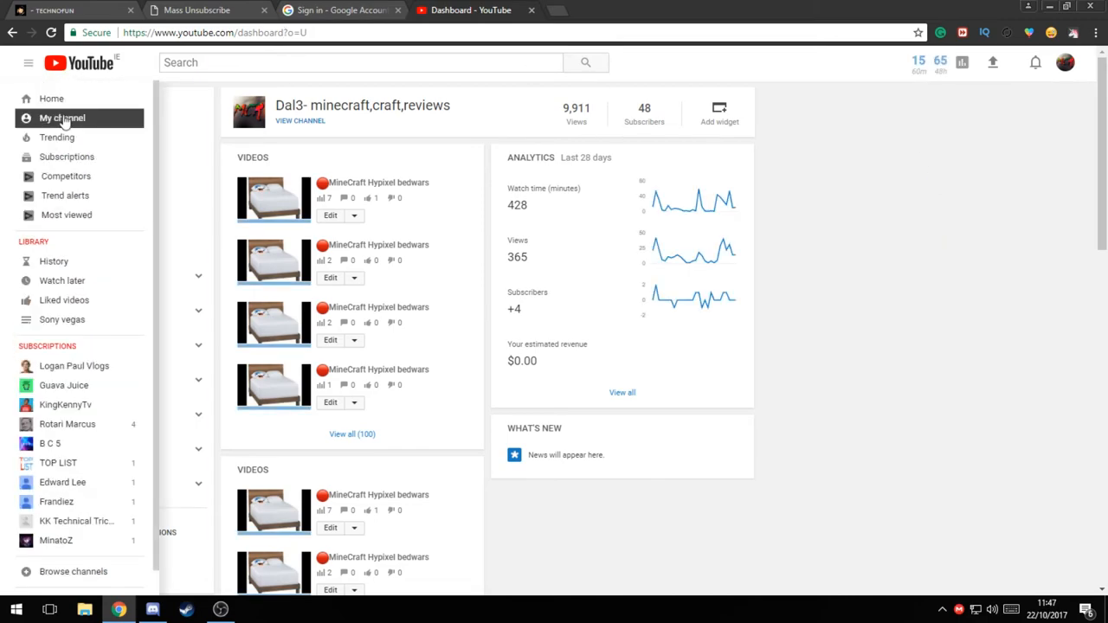
{"action": "left_click", "coordinate": [61, 118]}
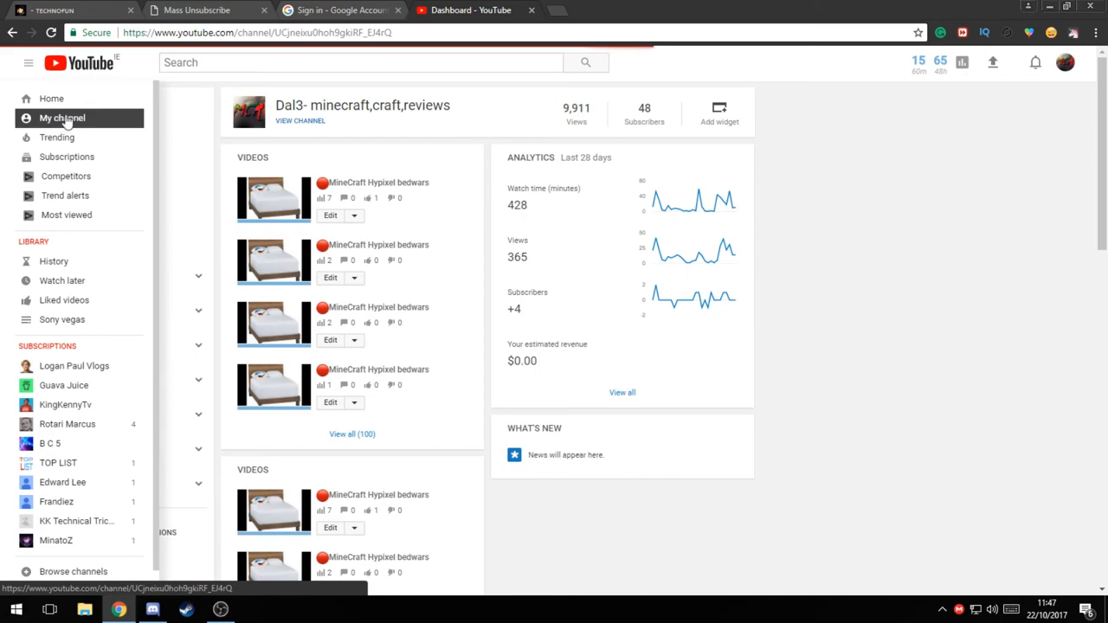
{"action": "left_click", "coordinate": [62, 117]}
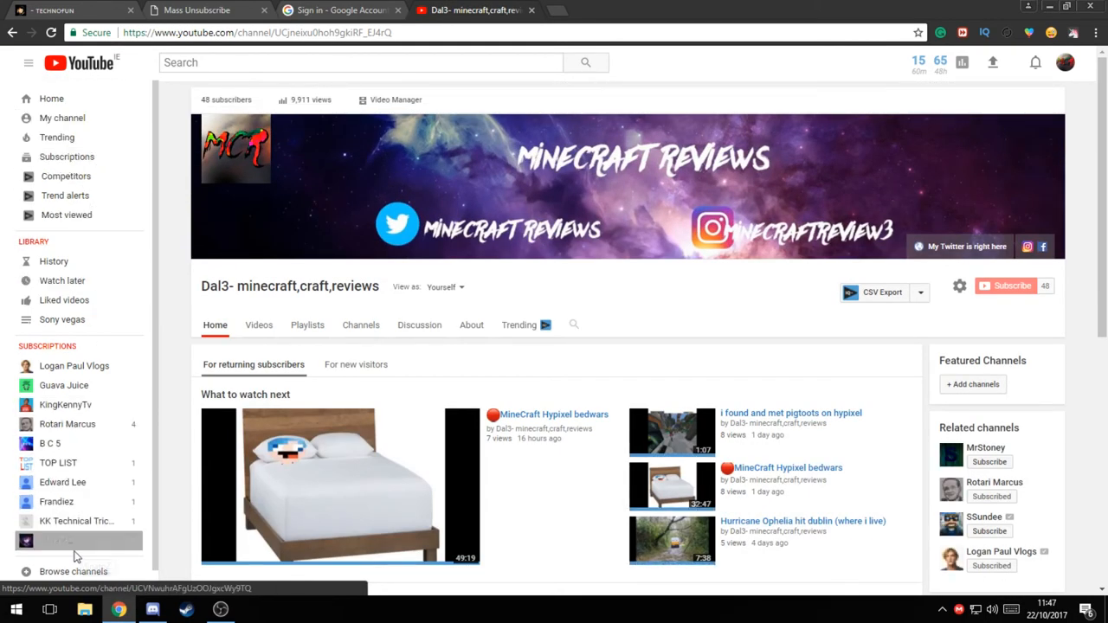
{"action": "scroll", "scroll_direction": "down", "scroll_amount": 3}
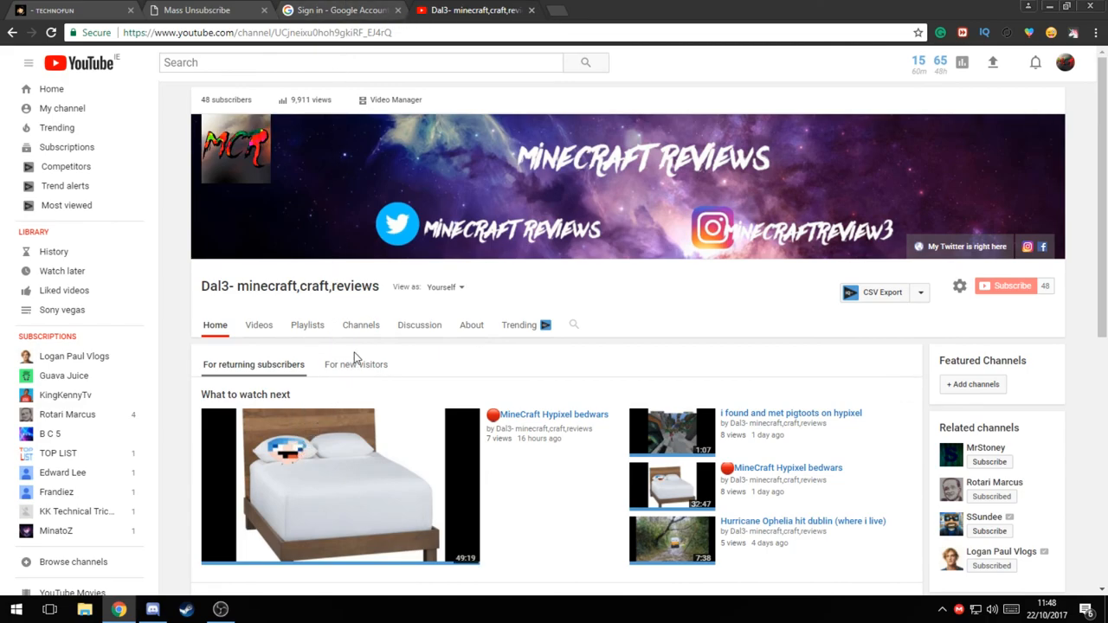
{"action": "mouse_move", "coordinate": [353, 608]}
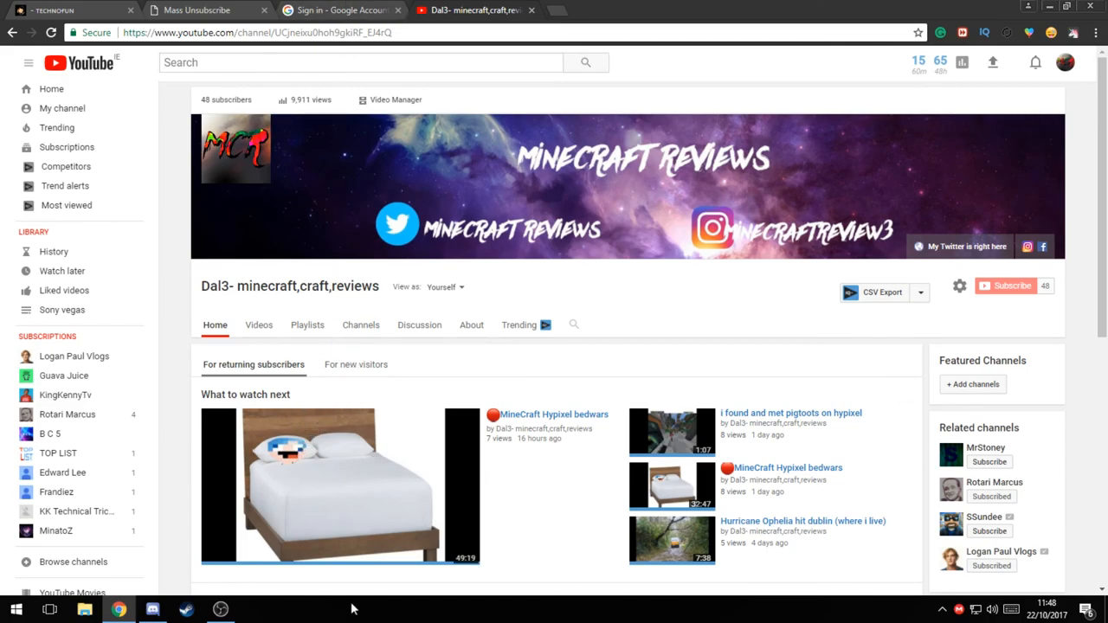